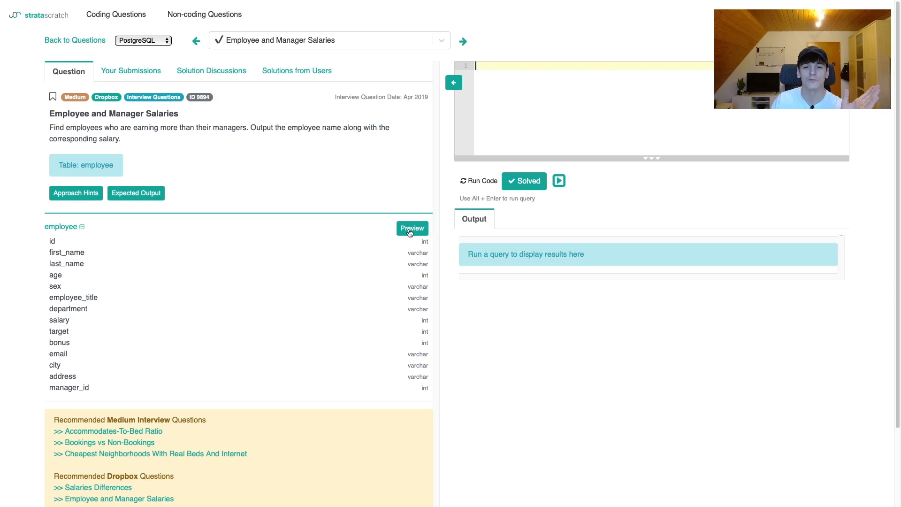
Preview the employee table's sample rows and scan its name, title and salary columns.
{"action": "left_click", "coordinate": [479, 181]}
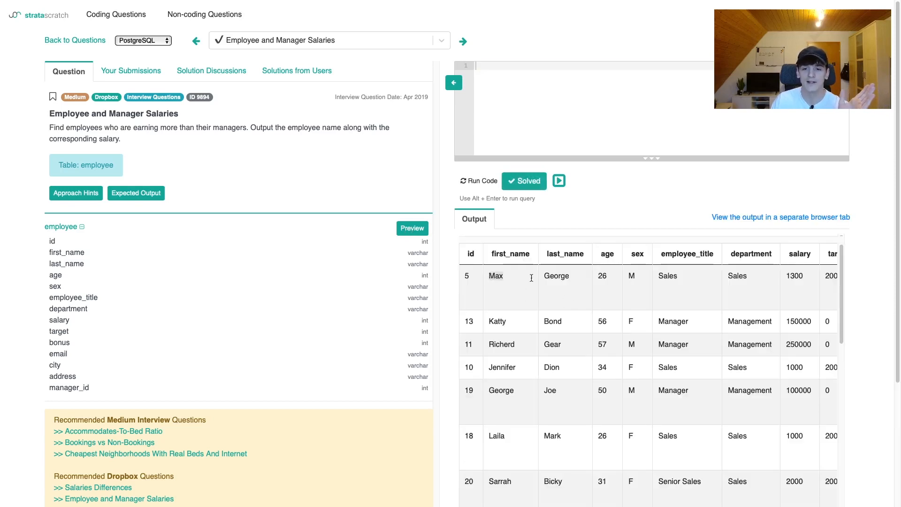
{"action": "mouse_move", "coordinate": [674, 287]}
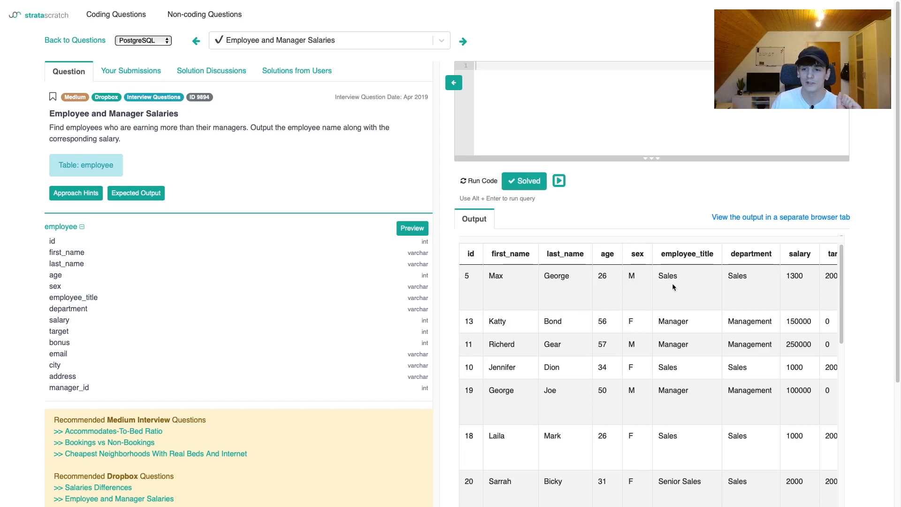
{"action": "scroll", "scroll_direction": "right", "scroll_amount": 3}
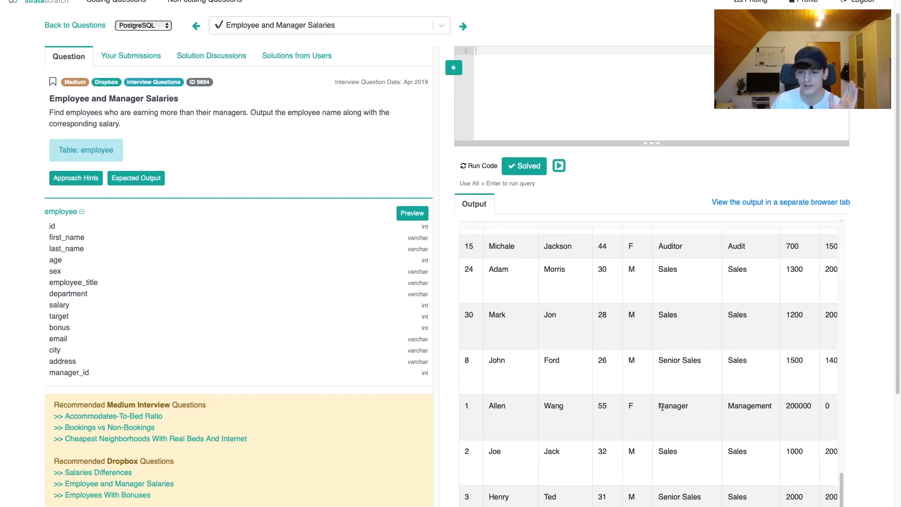
{"action": "scroll", "scroll_direction": "right", "scroll_amount": 3}
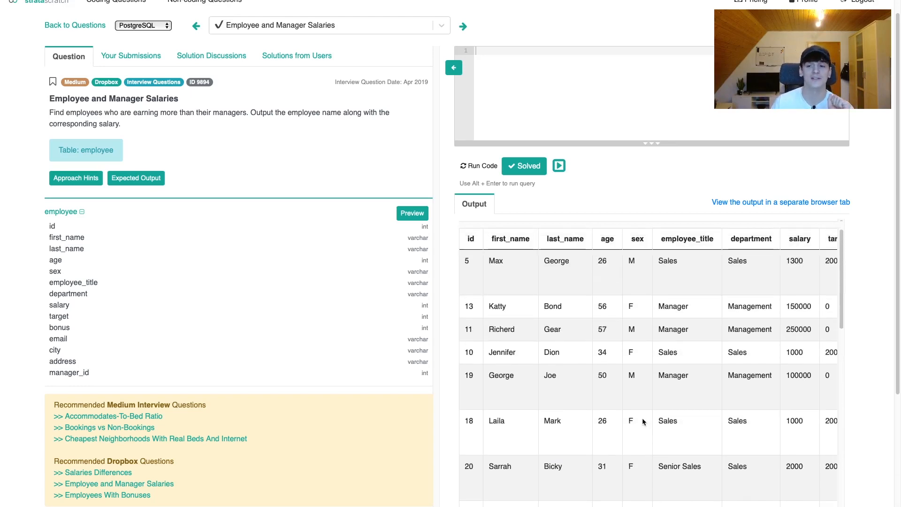
{"action": "mouse_move", "coordinate": [608, 421]}
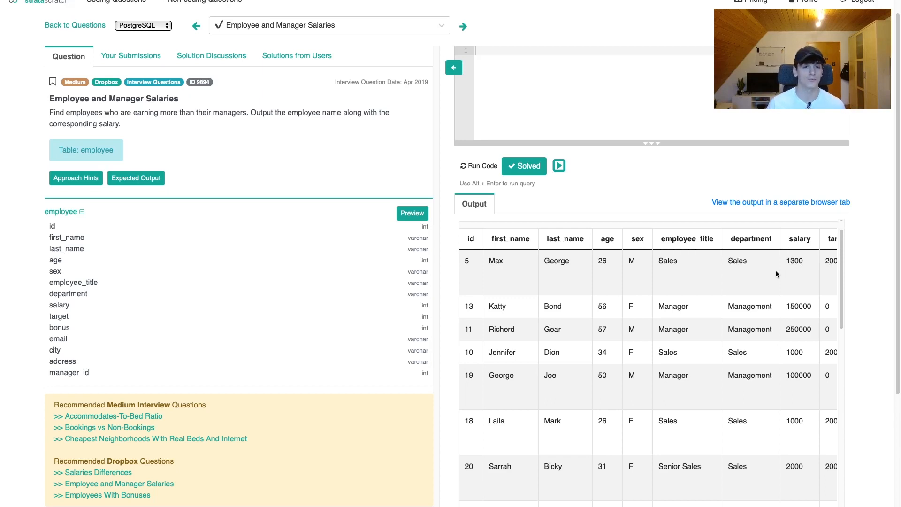
{"action": "mouse_move", "coordinate": [674, 256]}
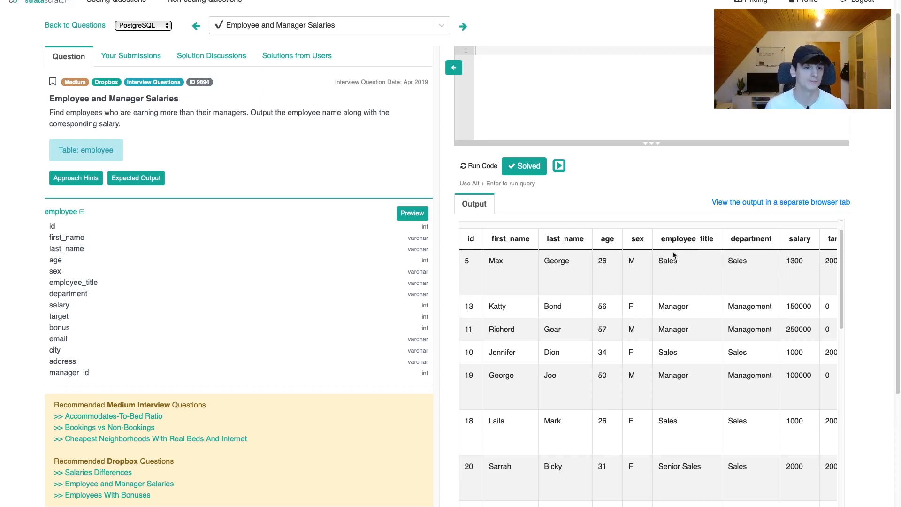
{"action": "mouse_move", "coordinate": [675, 298]}
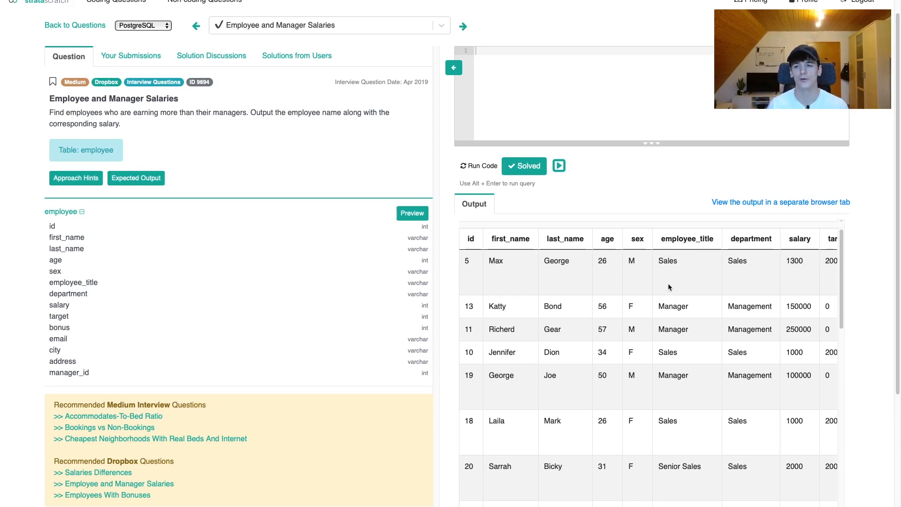
{"action": "mouse_move", "coordinate": [666, 289]}
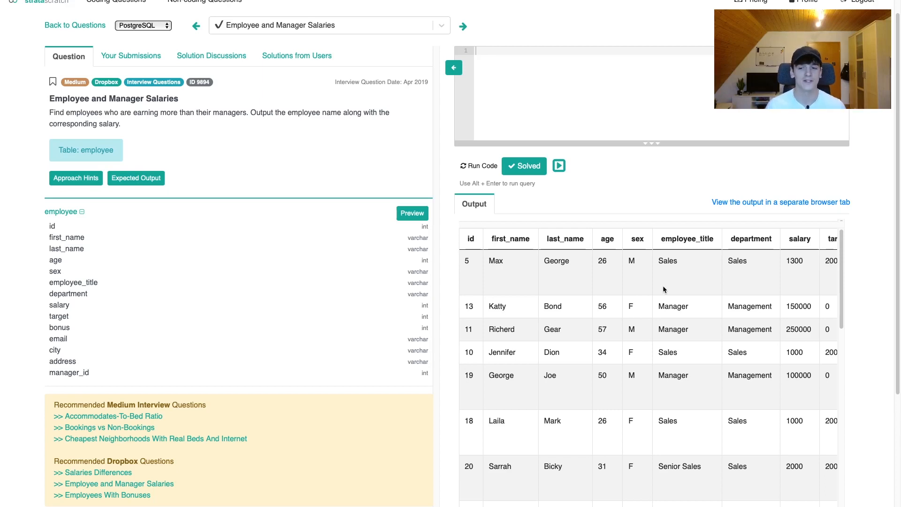
{"action": "mouse_move", "coordinate": [670, 290]}
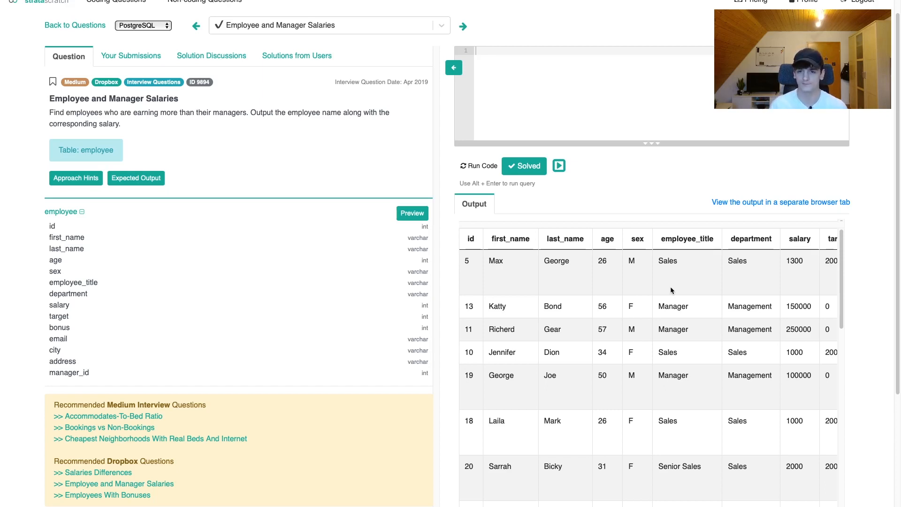
{"action": "left_click", "coordinate": [593, 50]}
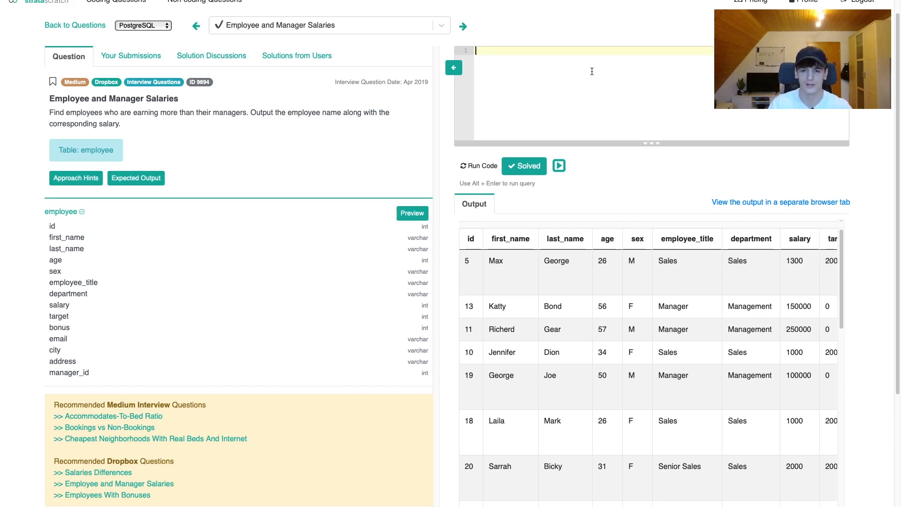
Write SELECT * FROM employee a JOIN employee b ON as the start of the self-join.
{"action": "type", "text": "SELE"}
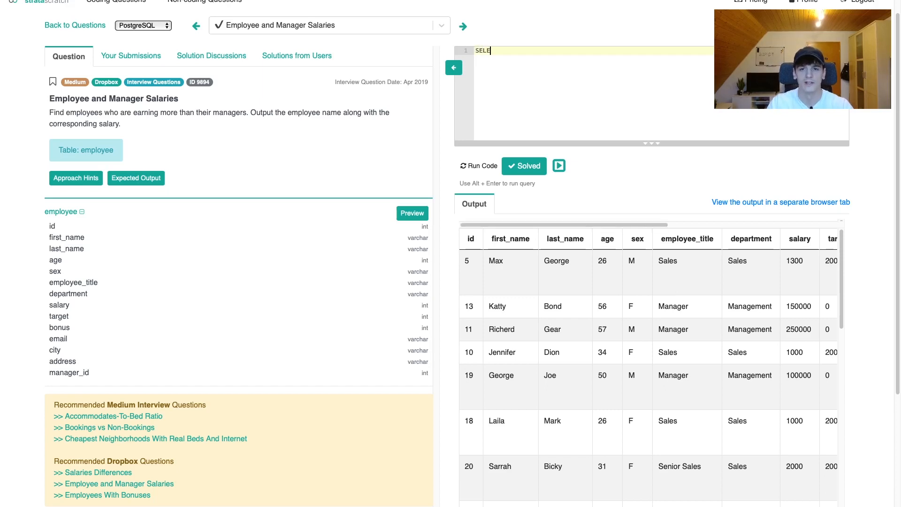
{"action": "type", "text": "CT"}
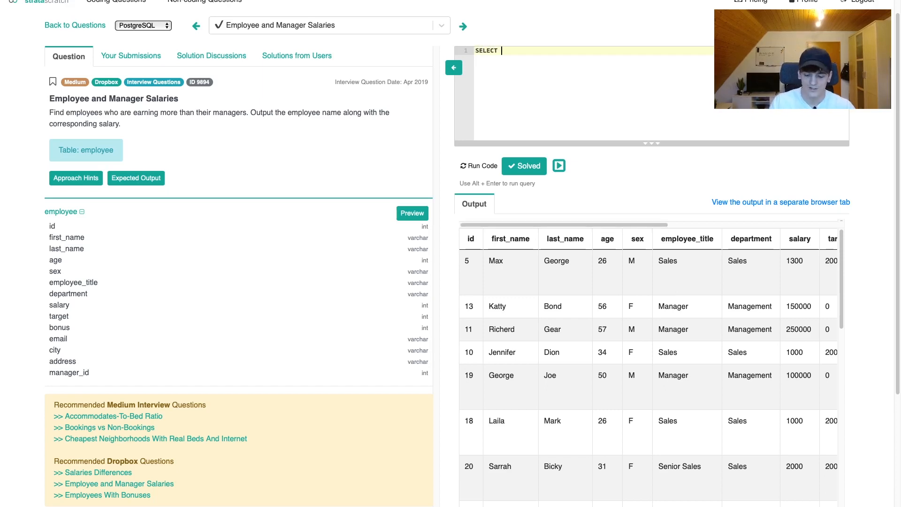
{"action": "type", "text": "*"}
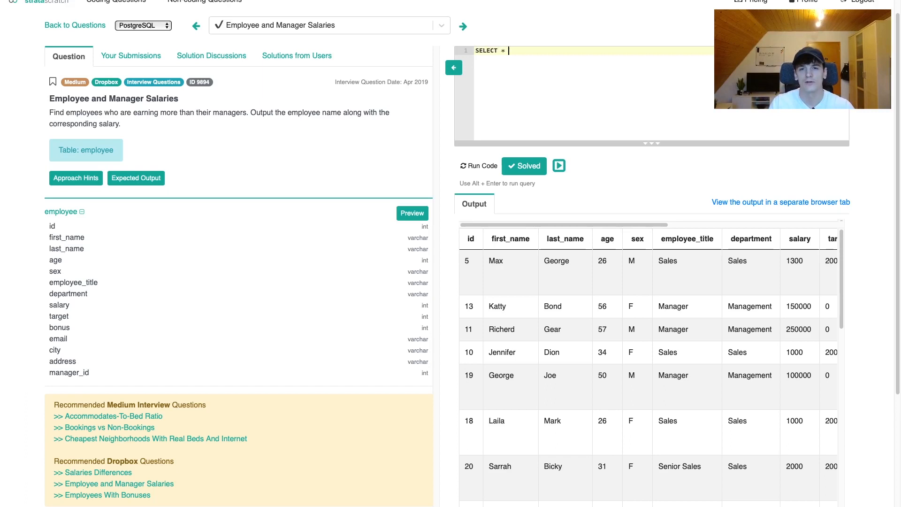
{"action": "type", "text": "FROM"}
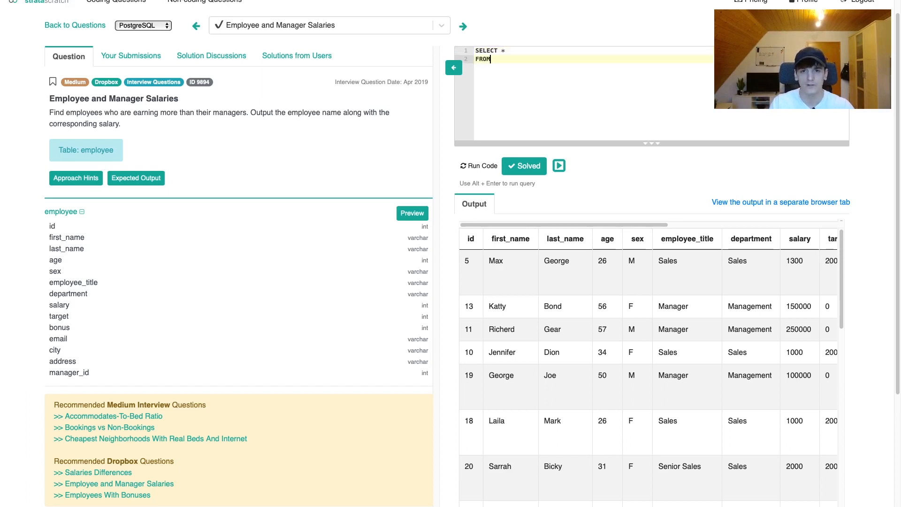
{"action": "type", "text": "employee a"}
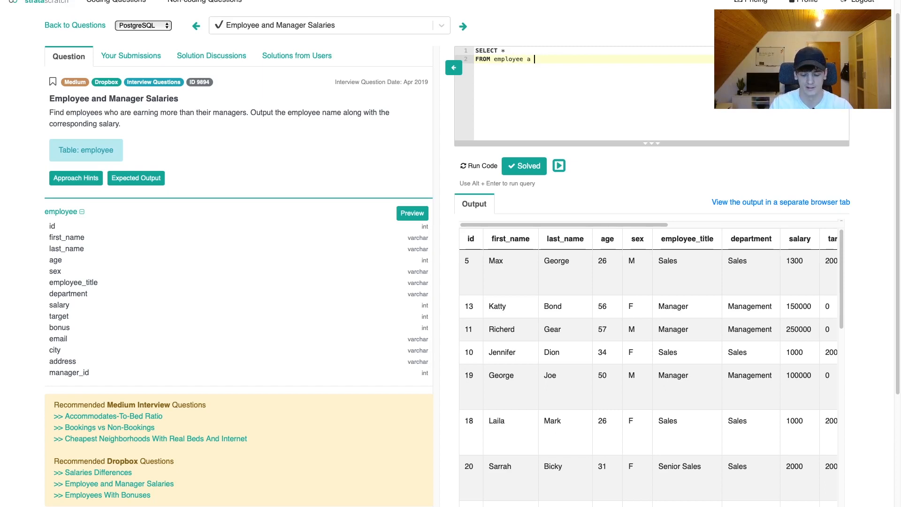
{"action": "type", "text": "JOIN"}
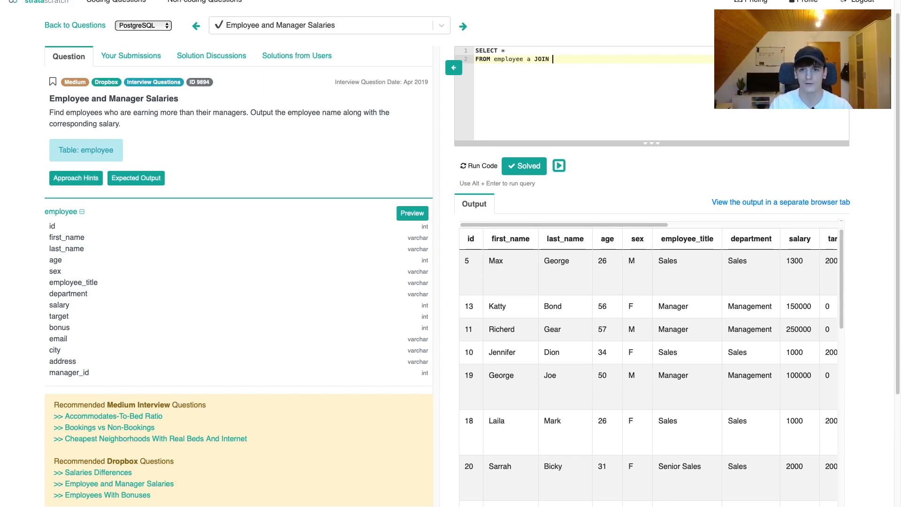
{"action": "type", "text": "employee b"}
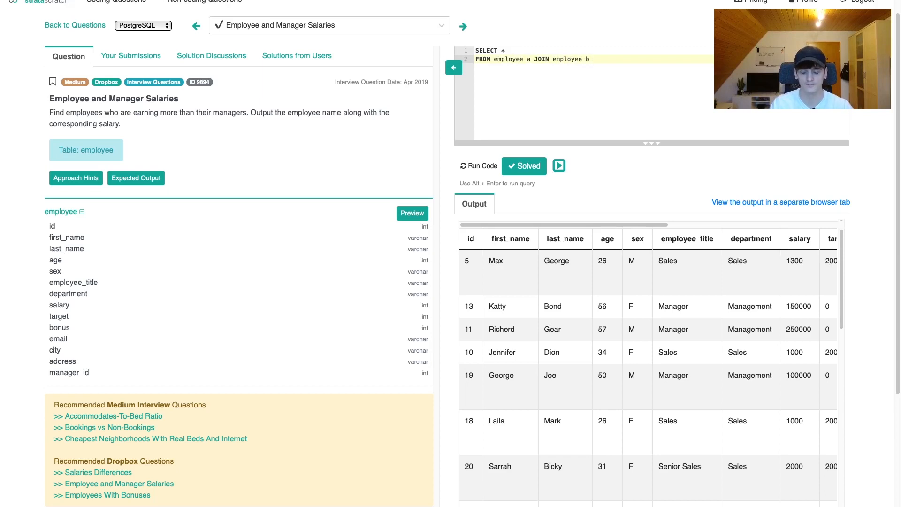
{"action": "type", "text": "ON"}
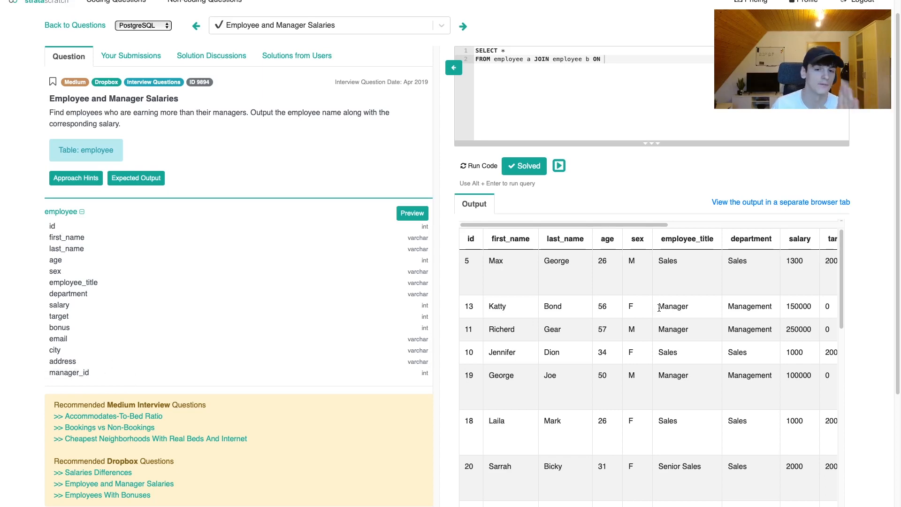
{"action": "scroll", "scroll_direction": "right", "scroll_amount": 3}
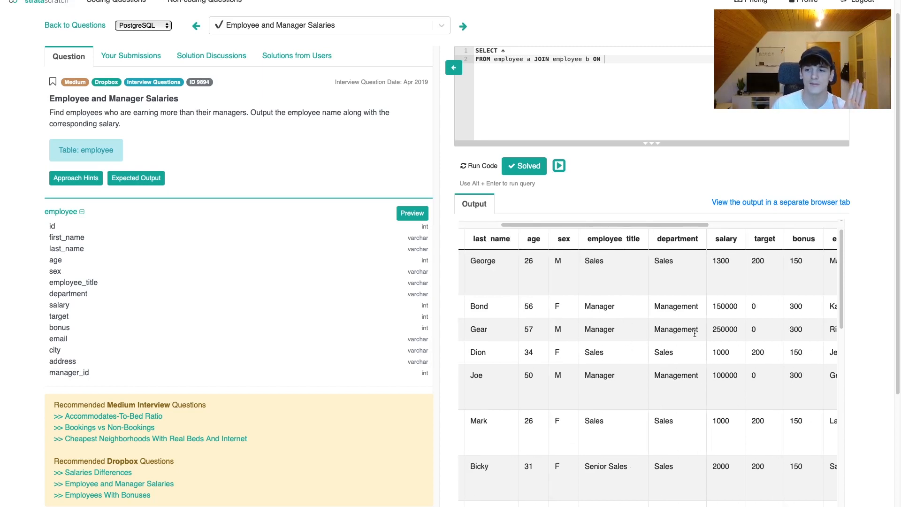
Finish the join condition as a.manager_id = b.id.
{"action": "scroll", "scroll_direction": "right", "scroll_amount": 3}
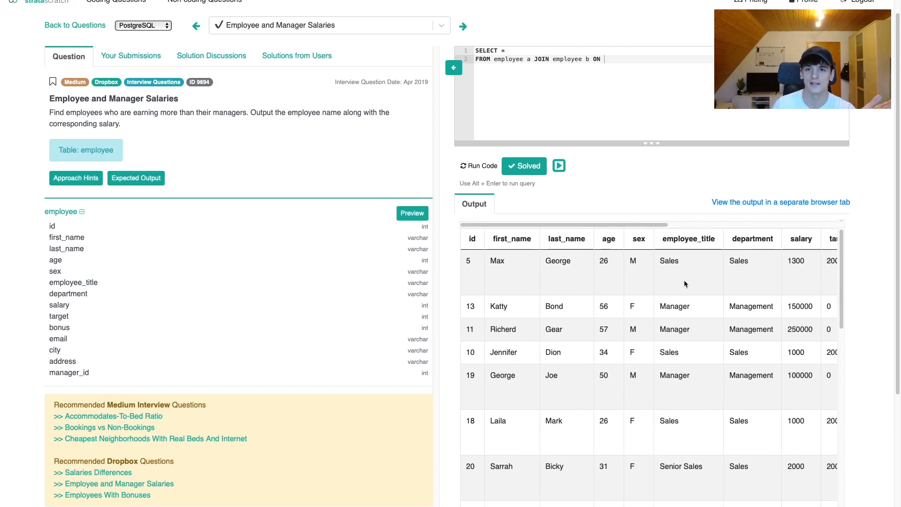
{"action": "left_click", "coordinate": [606, 58]}
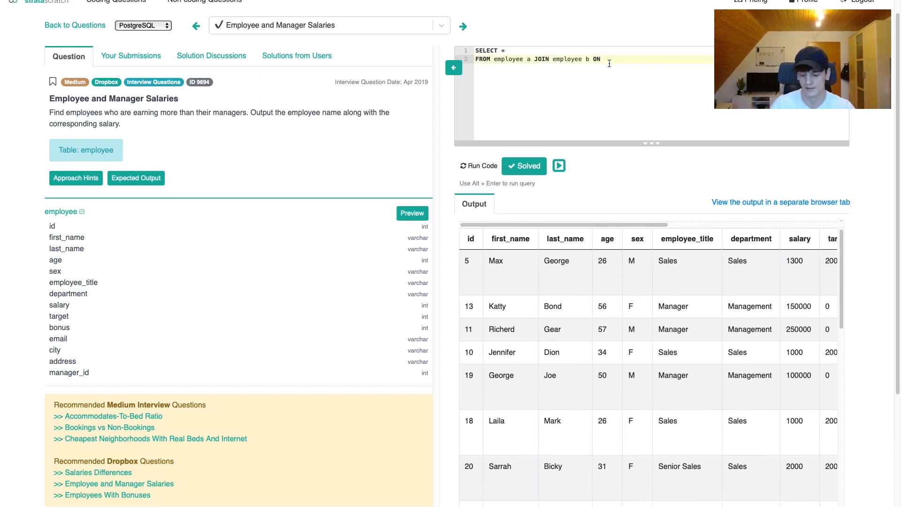
{"action": "type", "text": "a.manager"}
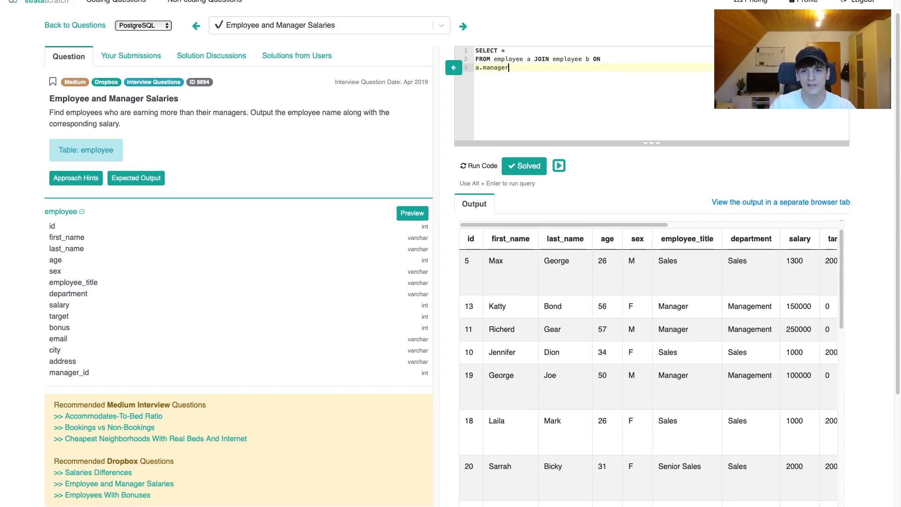
{"action": "type", "text": "_id ="}
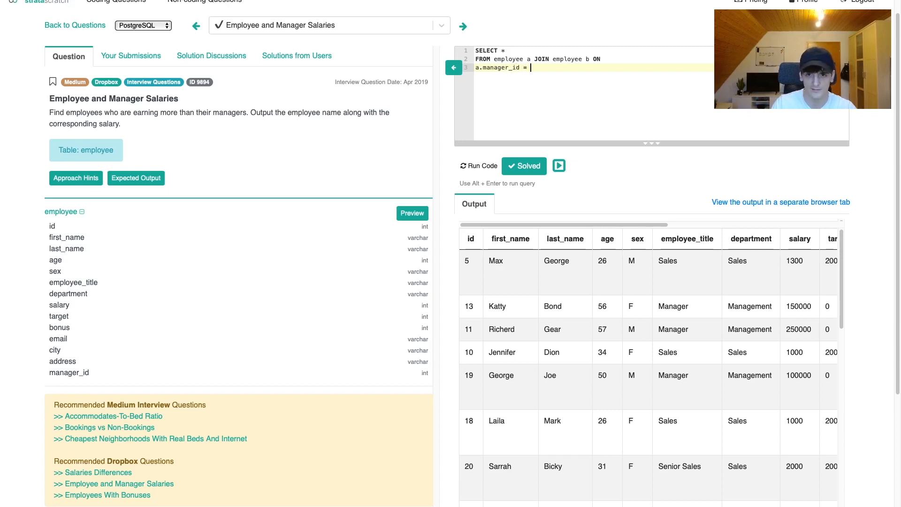
{"action": "type", "text": "b.id"}
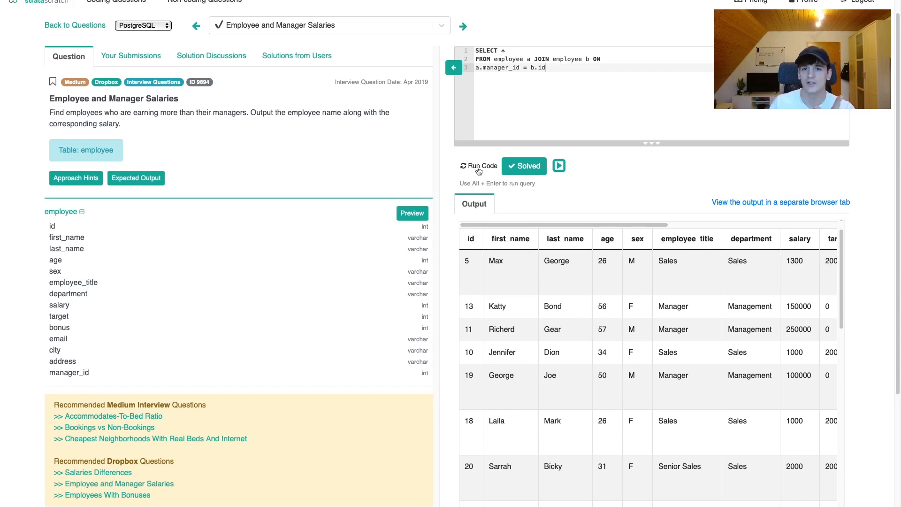
Run the SELECT * self-join and inspect the employee and manager columns side by side.
{"action": "left_click", "coordinate": [479, 166]}
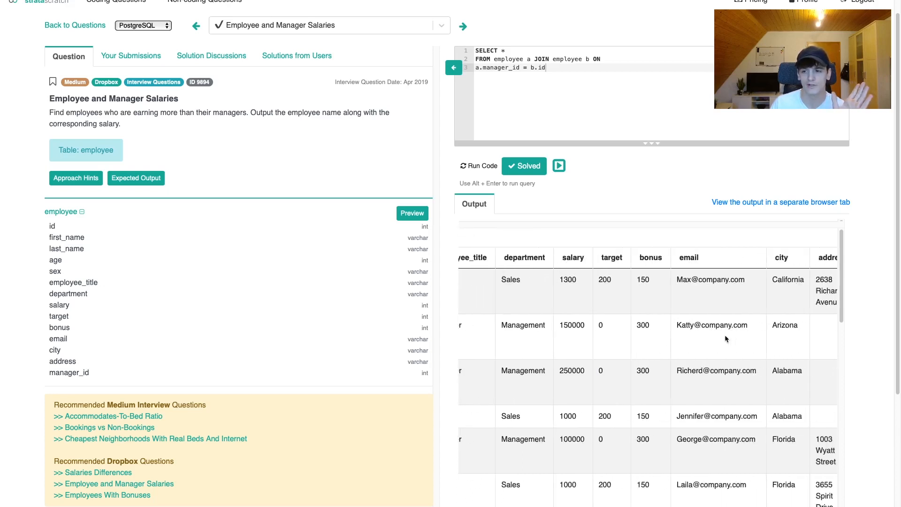
{"action": "scroll", "scroll_direction": "right", "scroll_amount": 3}
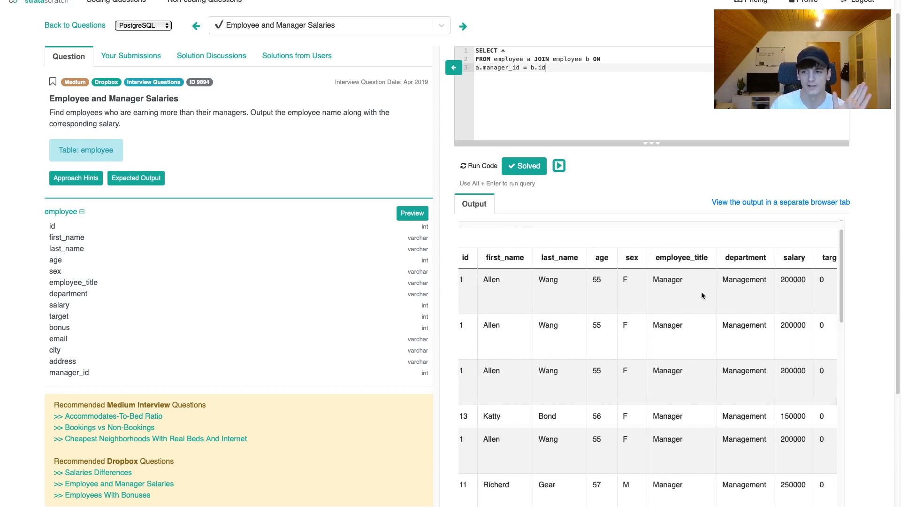
{"action": "scroll", "scroll_direction": "right", "scroll_amount": 3}
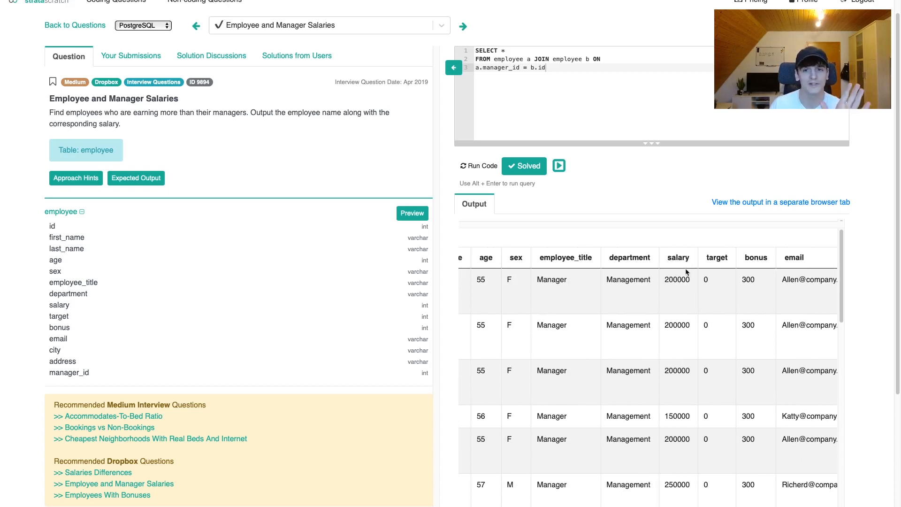
{"action": "mouse_move", "coordinate": [702, 292]}
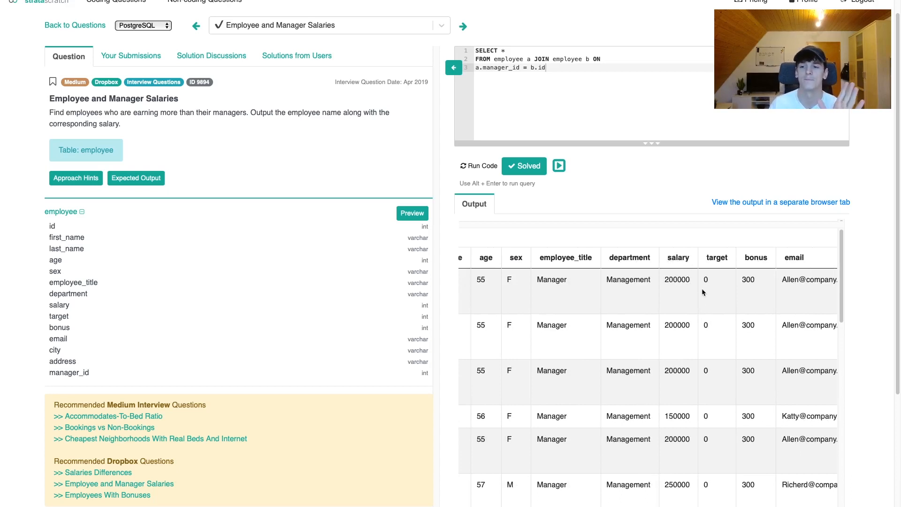
{"action": "scroll", "scroll_direction": "right", "scroll_amount": 3}
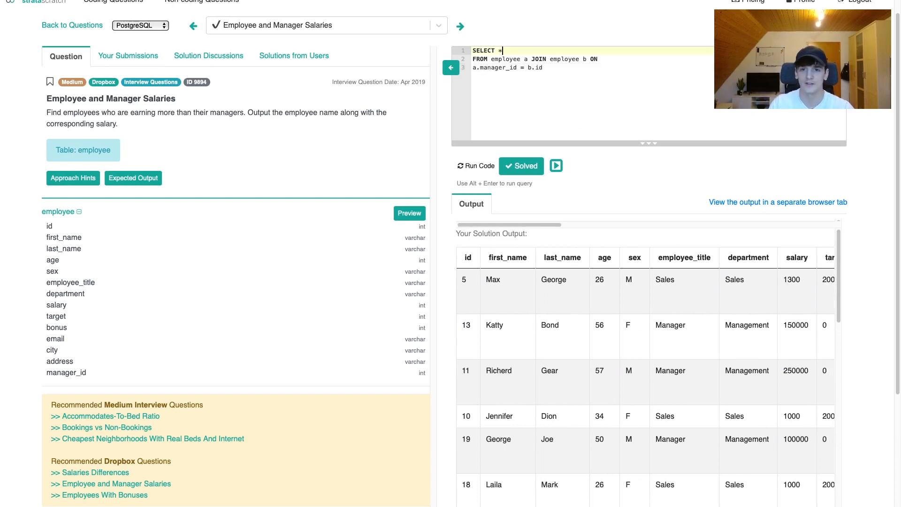
Select a.first_name, a.salary, b.first_name, b.salary instead of * and run the query.
{"action": "type", "text": "a"}
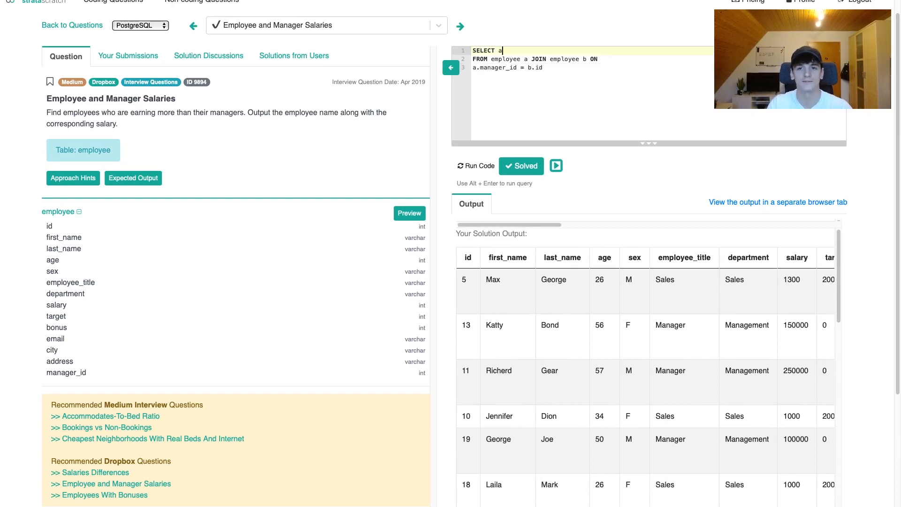
{"action": "type", "text": "."}
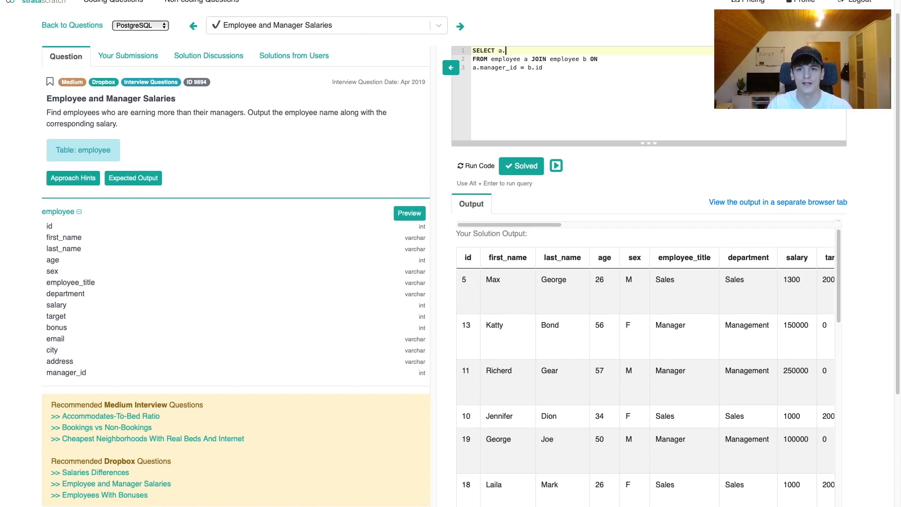
{"action": "type", "text": "first_name, a.salar"}
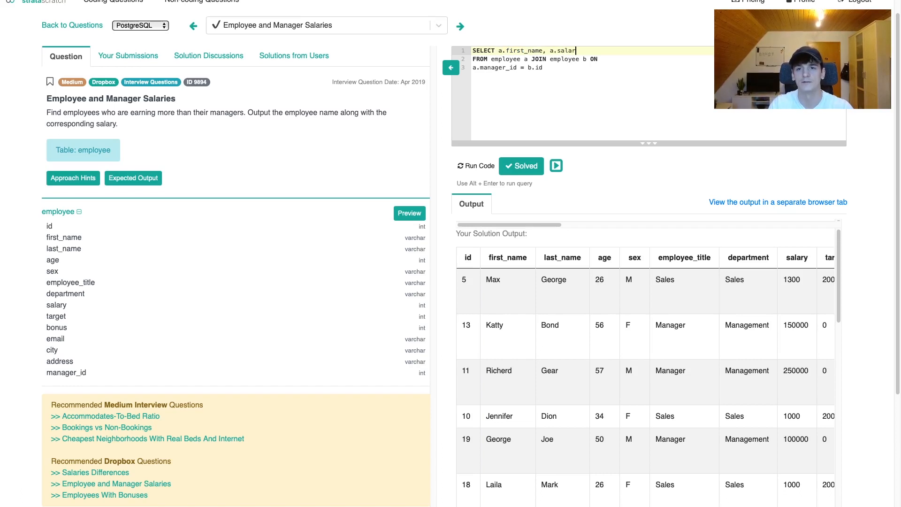
{"action": "type", "text": "y, b.first_name, b.salar"}
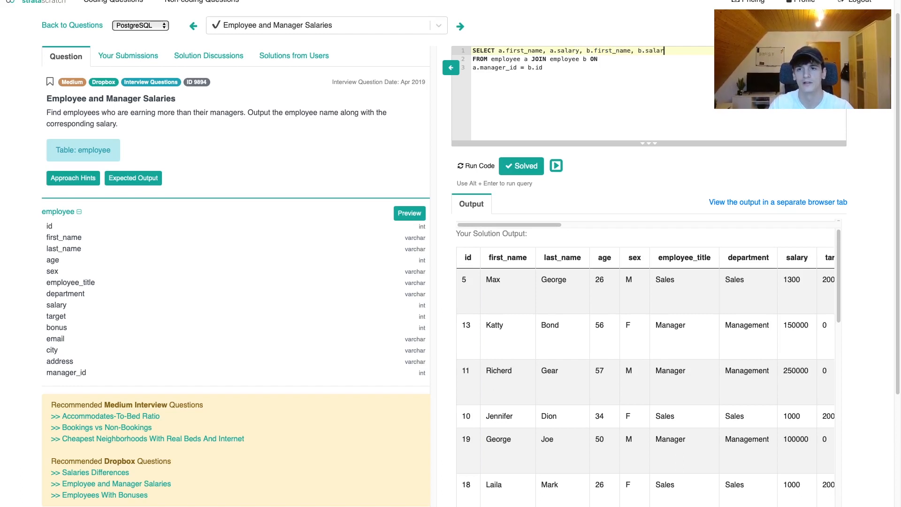
{"action": "left_click", "coordinate": [476, 165]}
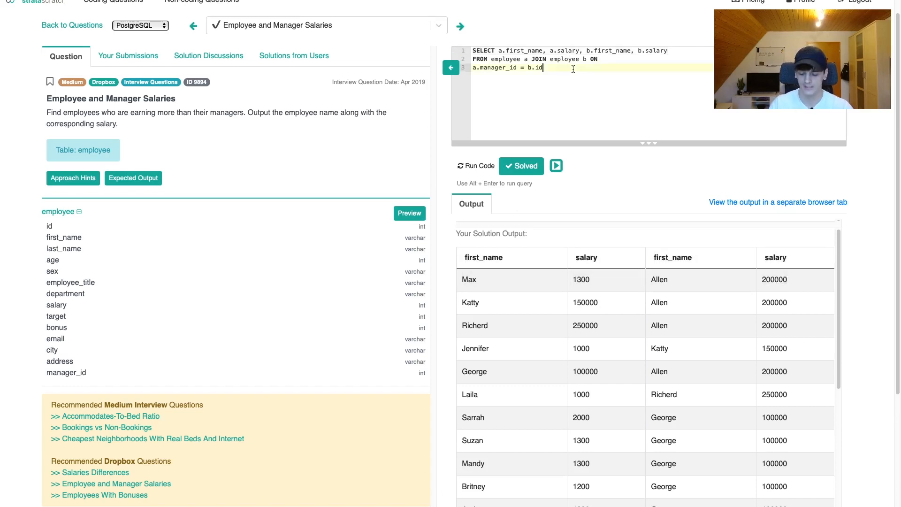
Filter with WHERE a.salary > b.salary and run, leaving Richerd over Allen.
{"action": "type", "text": "WHERE"}
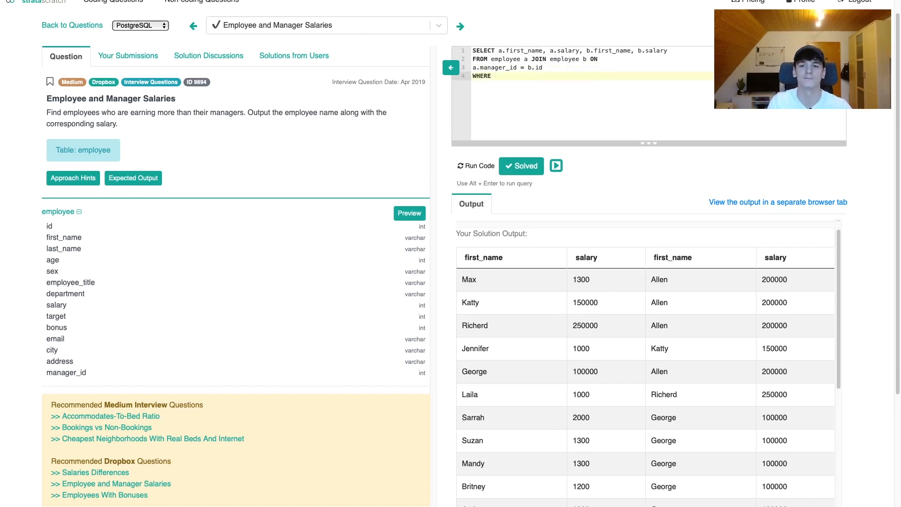
{"action": "type", "text": "a.slary"}
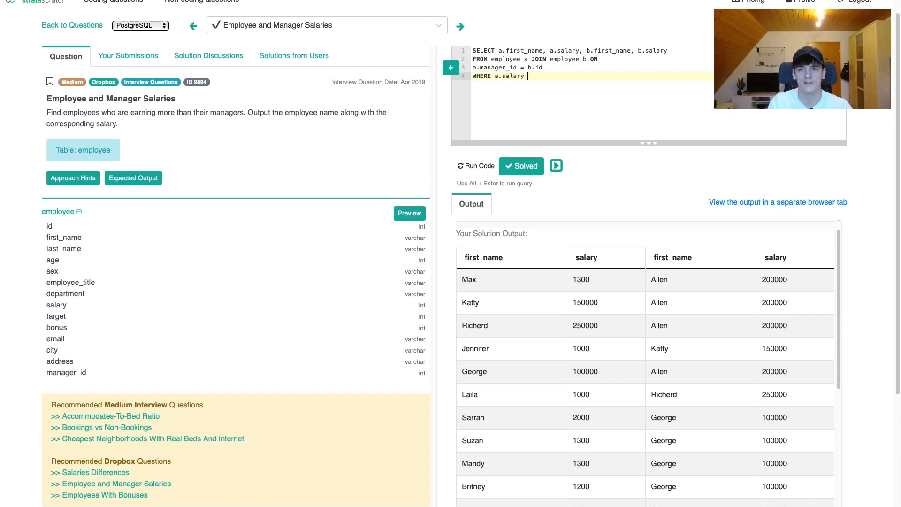
{"action": "type", "text": "> b.salar"}
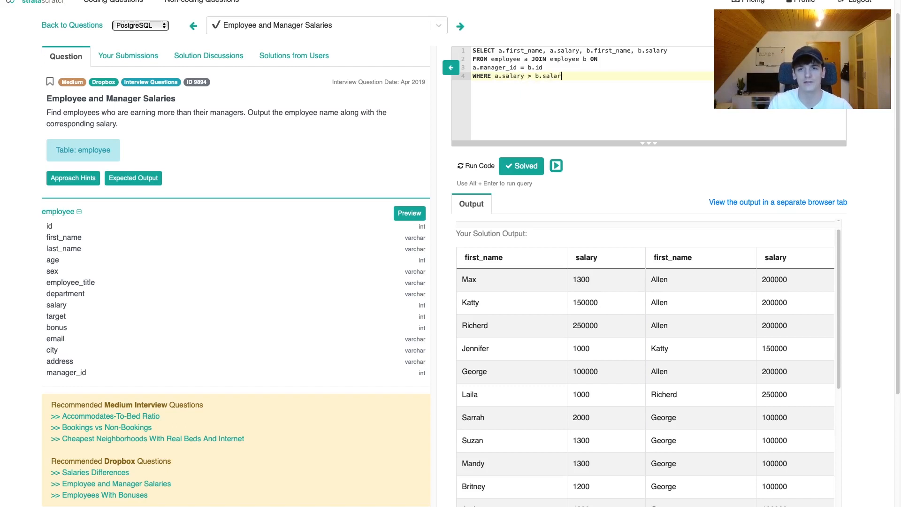
{"action": "left_click", "coordinate": [475, 165]}
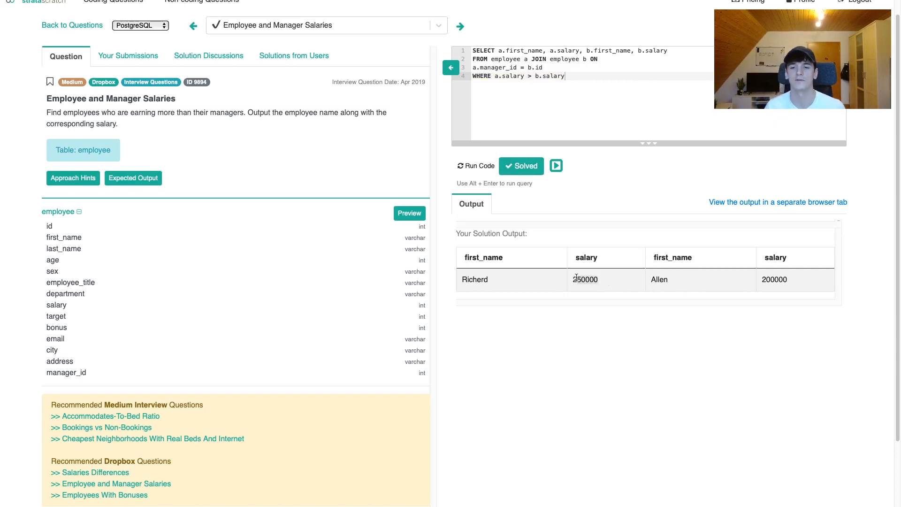
{"action": "mouse_move", "coordinate": [592, 298]}
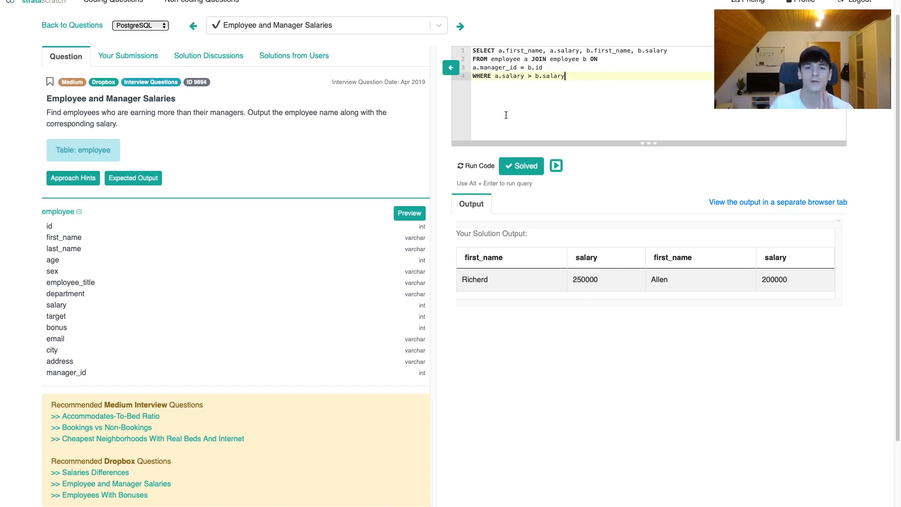
Return only a.first_name AS employee_name and a.salary AS employee_salary, matching the expected output.
{"action": "left_click", "coordinate": [132, 177]}
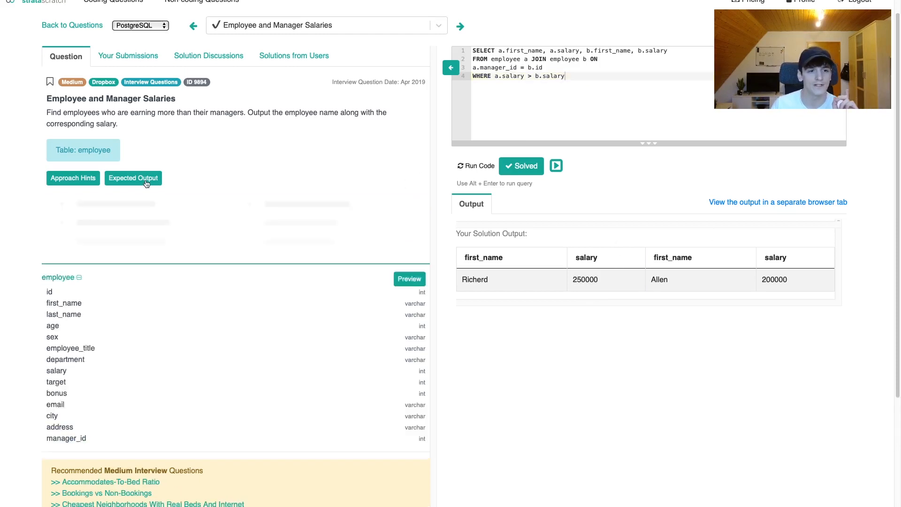
{"action": "left_click", "coordinate": [132, 178]}
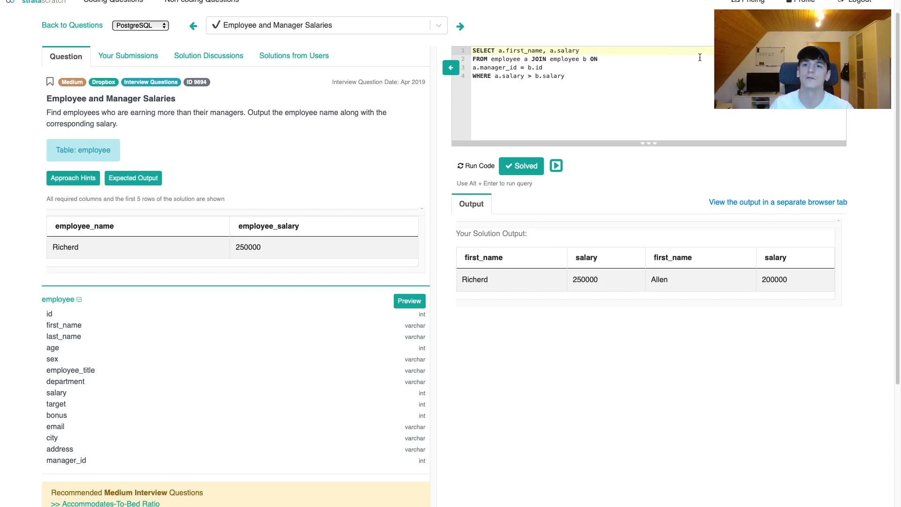
{"action": "left_click", "coordinate": [475, 166]}
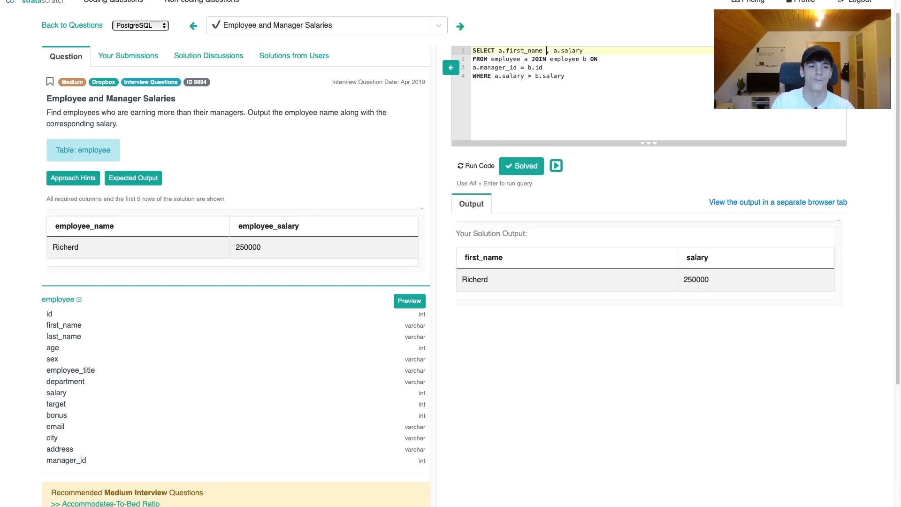
{"action": "type", "text": "AS employee_name"}
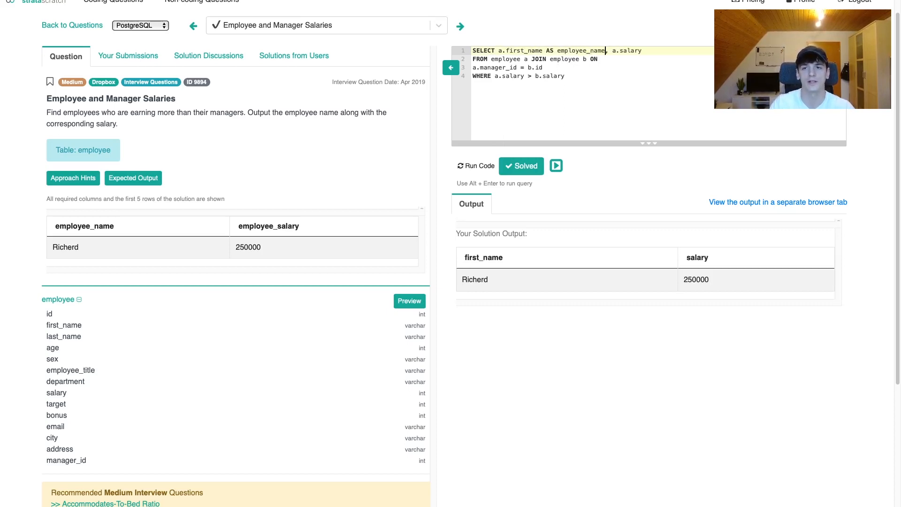
{"action": "type", "text": "AS"}
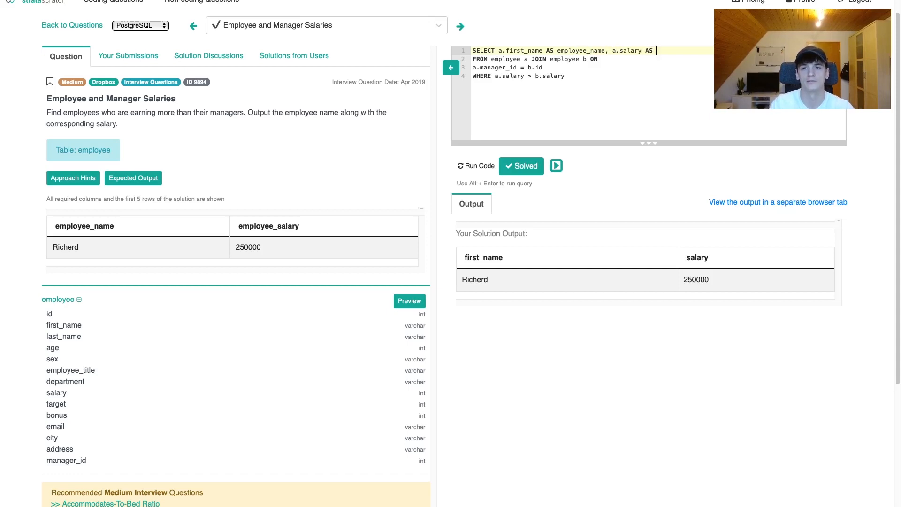
{"action": "type", "text": "employee_salary"}
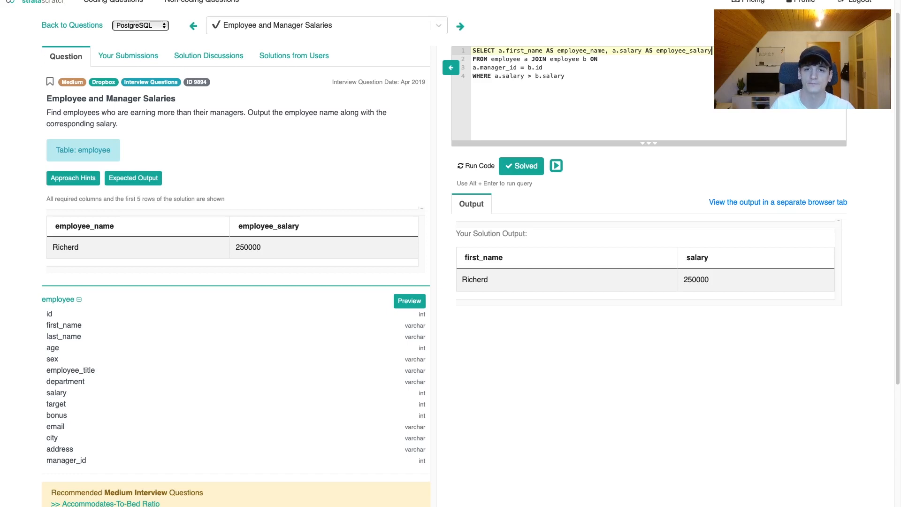
{"action": "left_click", "coordinate": [521, 165]}
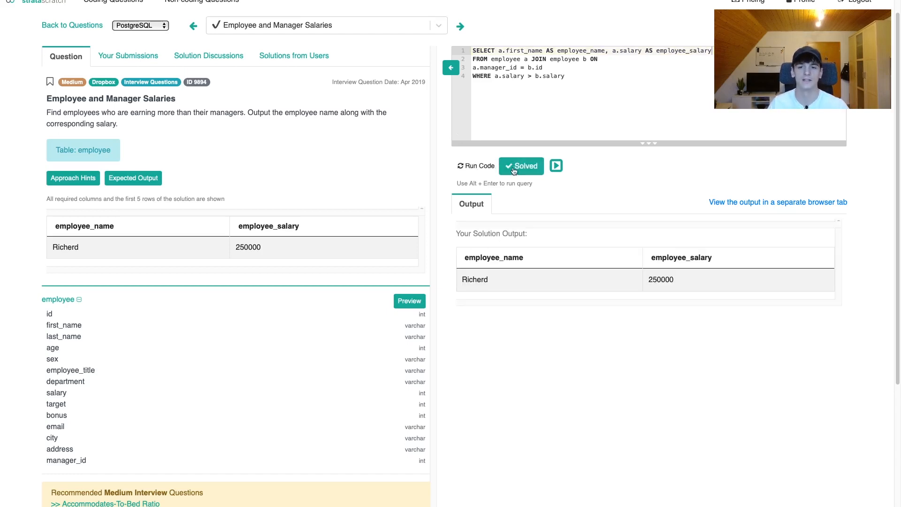
Submit the query and confirm the green correct-solution message with Richerd at 250000.
{"action": "left_click", "coordinate": [521, 165]}
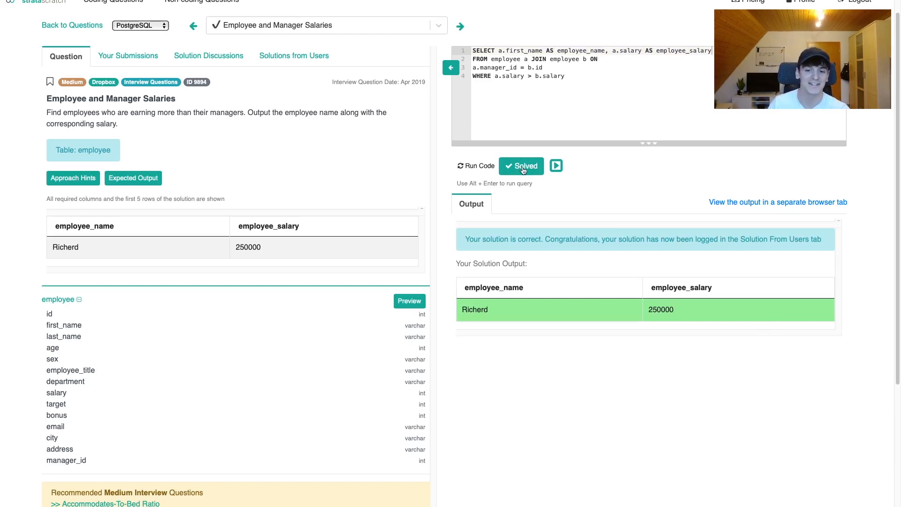
{"action": "mouse_move", "coordinate": [818, 311]}
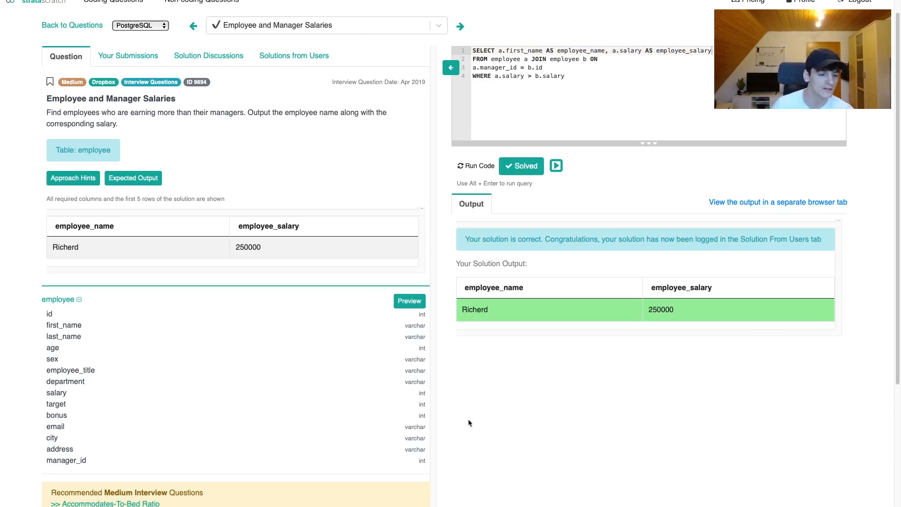
{"action": "mouse_move", "coordinate": [92, 360]}
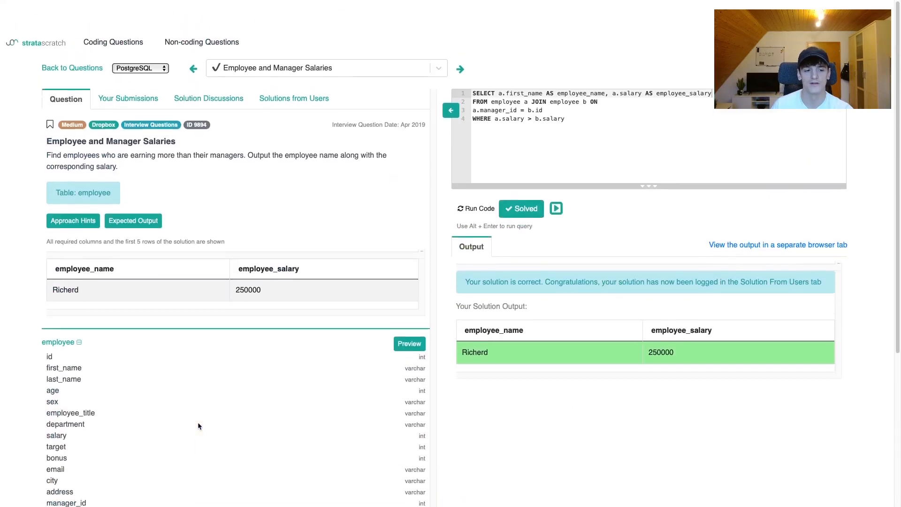
{"action": "scroll", "scroll_direction": "down", "scroll_amount": 3}
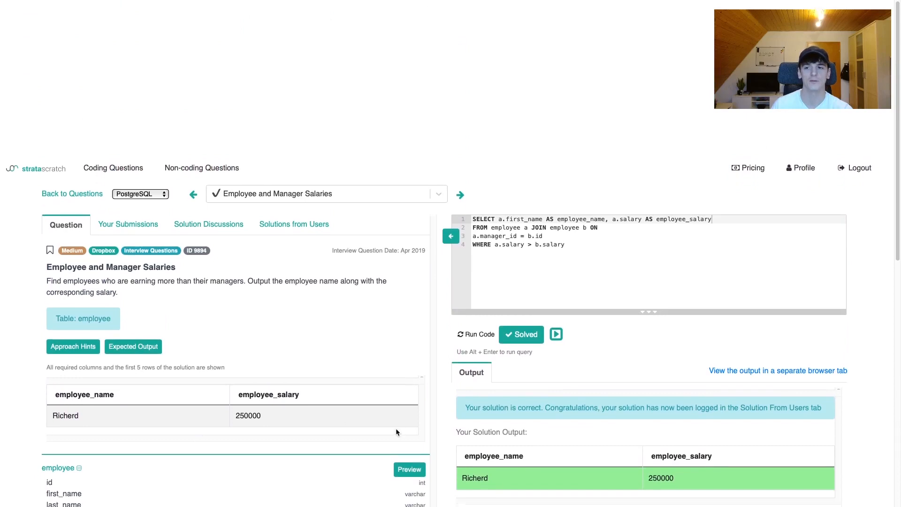
{"action": "scroll", "scroll_direction": "down", "scroll_amount": 3}
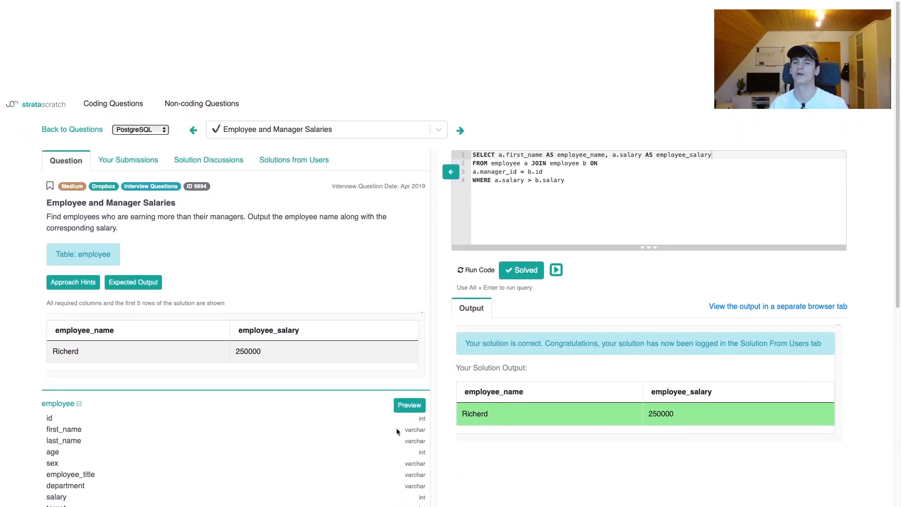